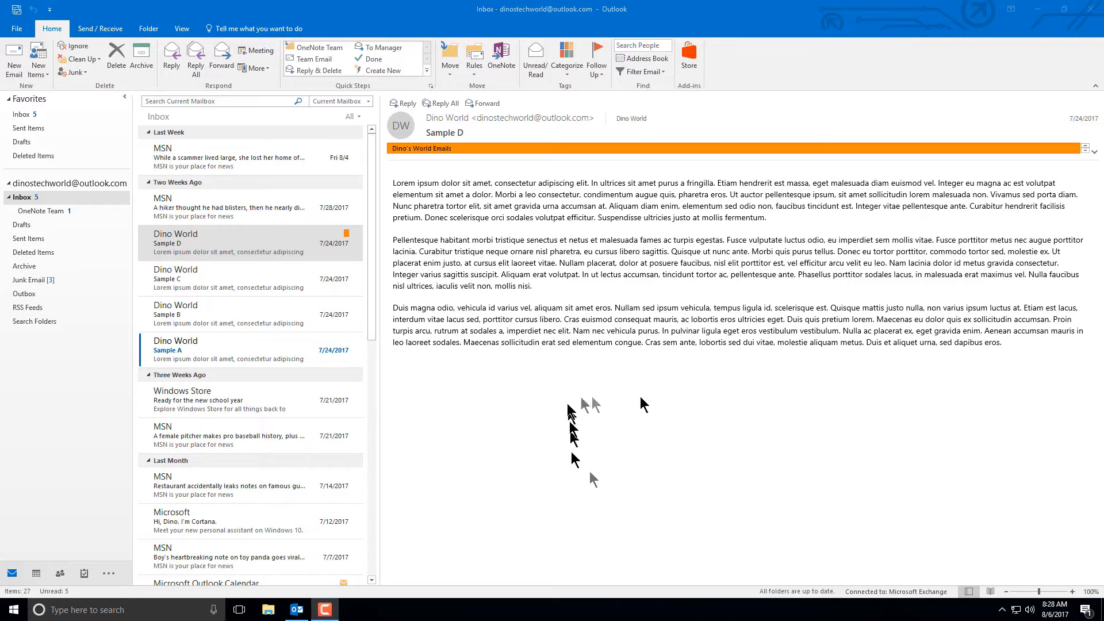
Step: Open the MSN 'A hiker thought he had blisters…' email in the reading pane
left_click(228, 207)
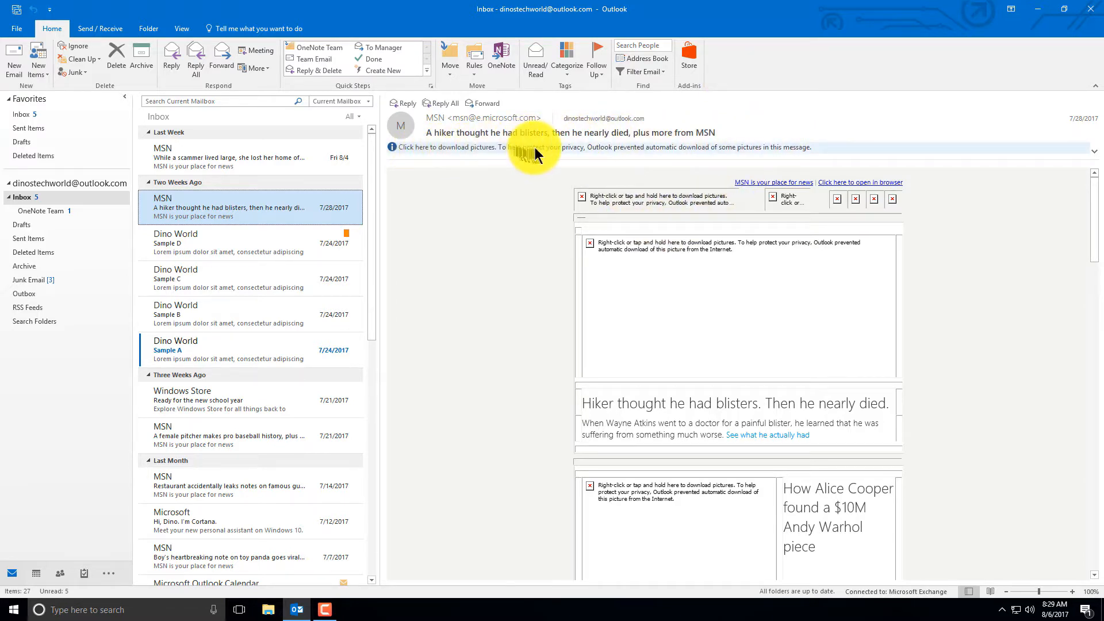
mouse_move(574, 159)
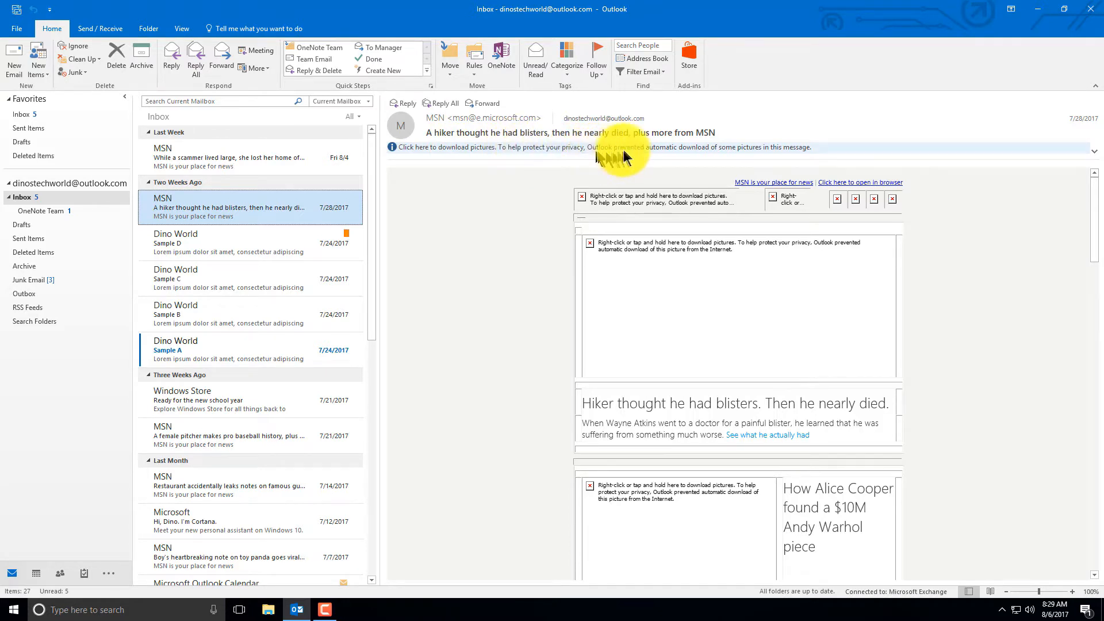
mouse_move(727, 156)
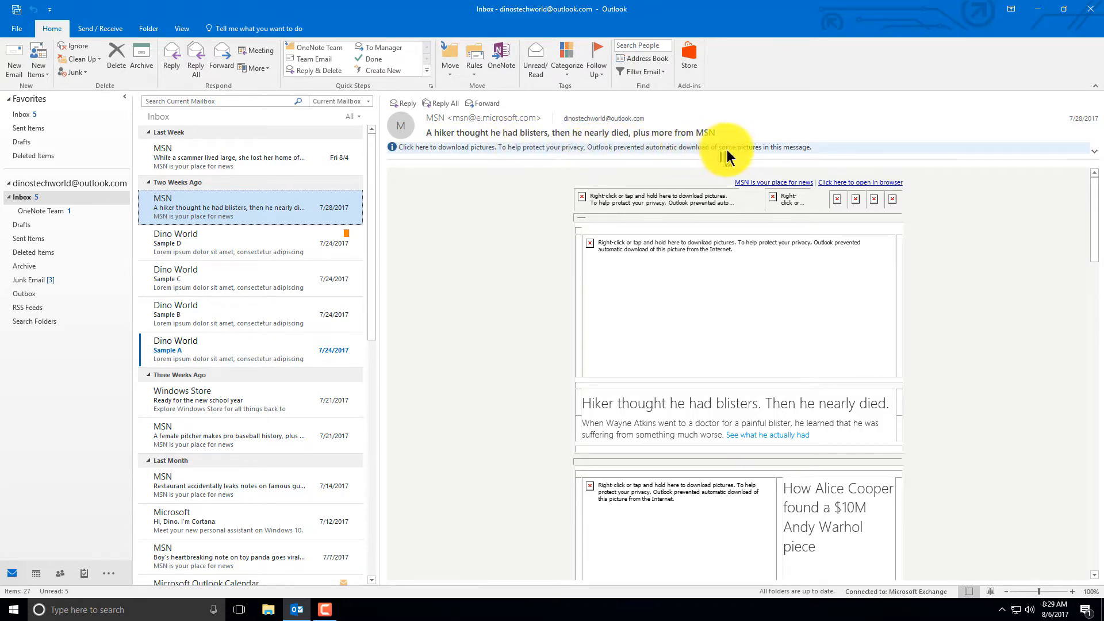
mouse_move(798, 161)
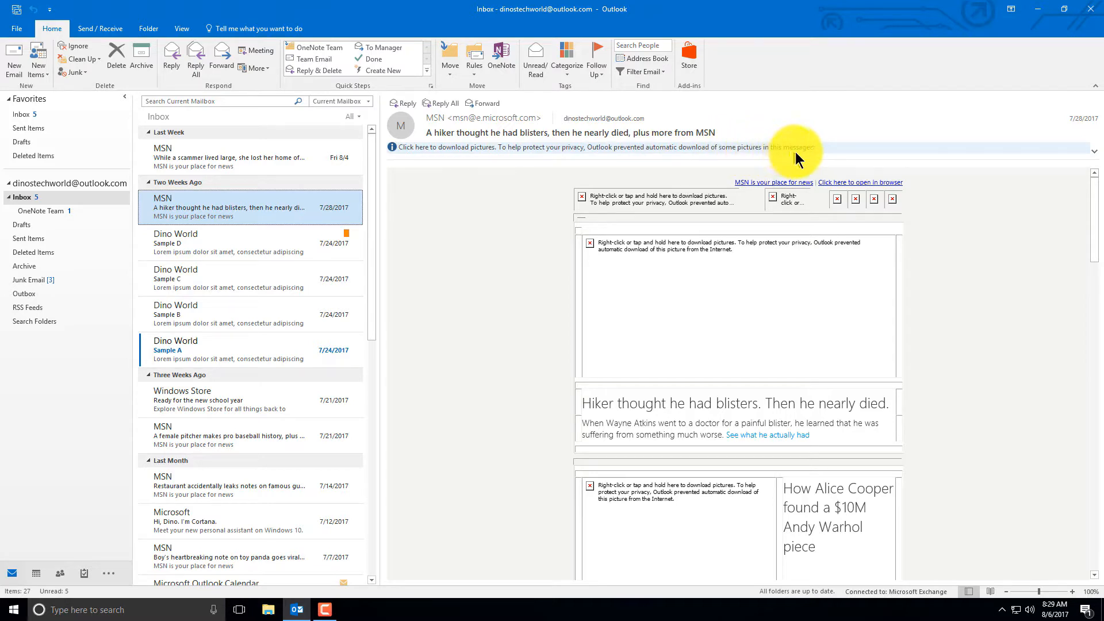
mouse_move(741, 170)
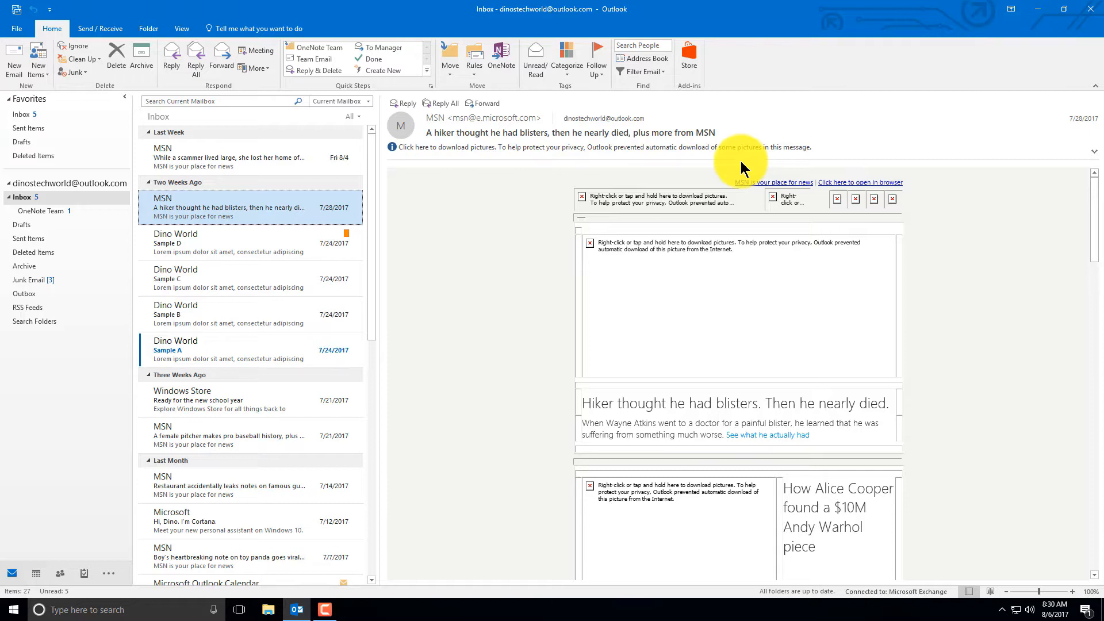
mouse_move(807, 148)
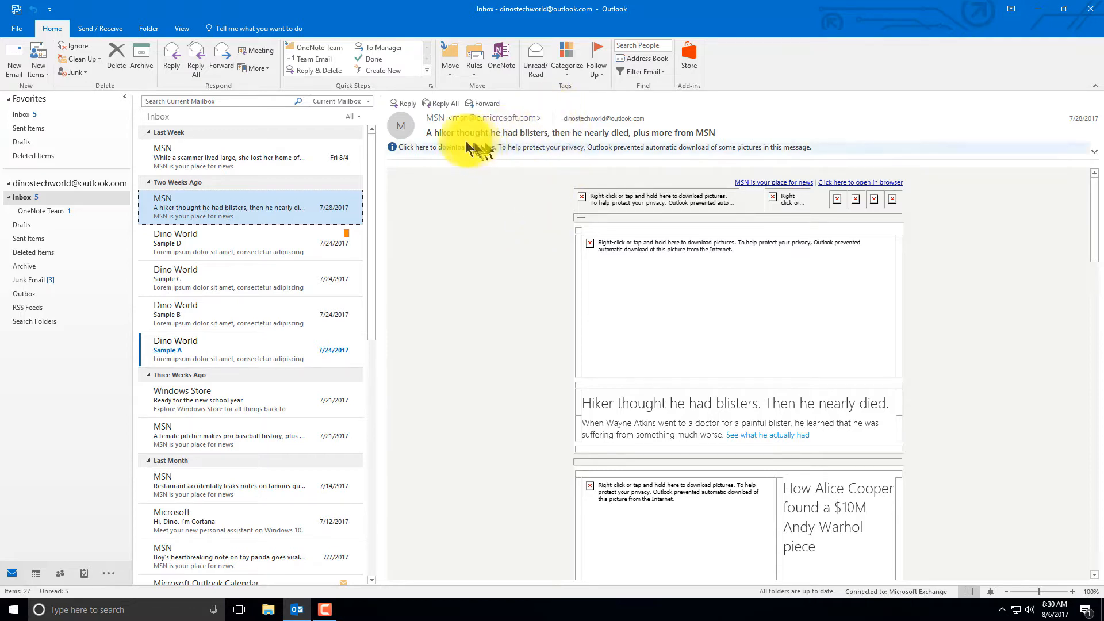
Step: Download the blocked pictures in the MSN hiker email from the info bar
left_click(440, 147)
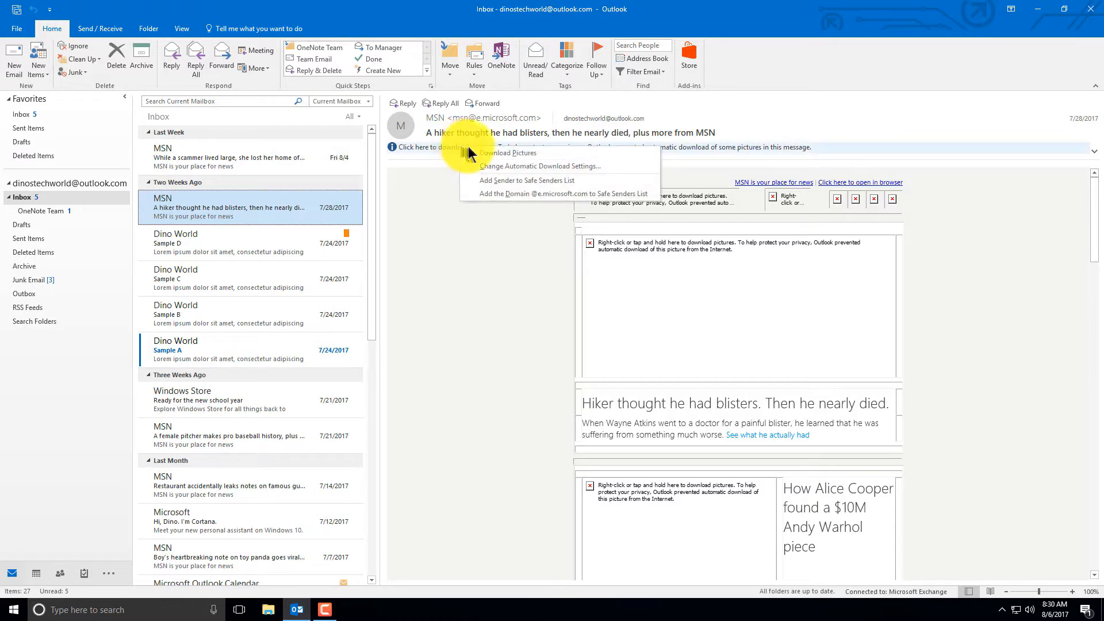
left_click(507, 152)
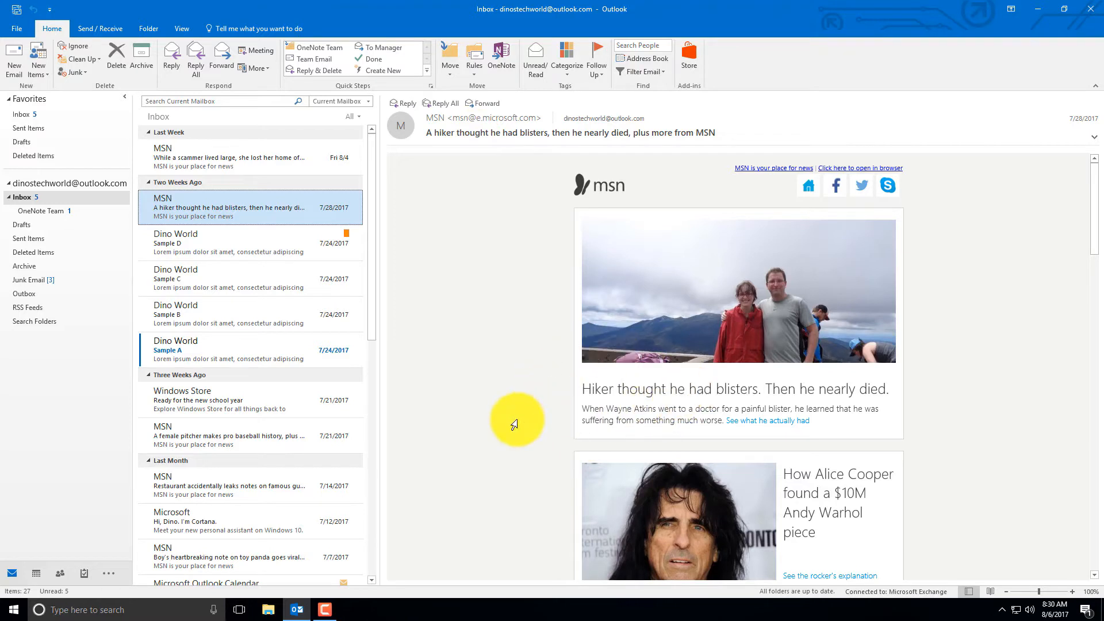
mouse_move(302, 435)
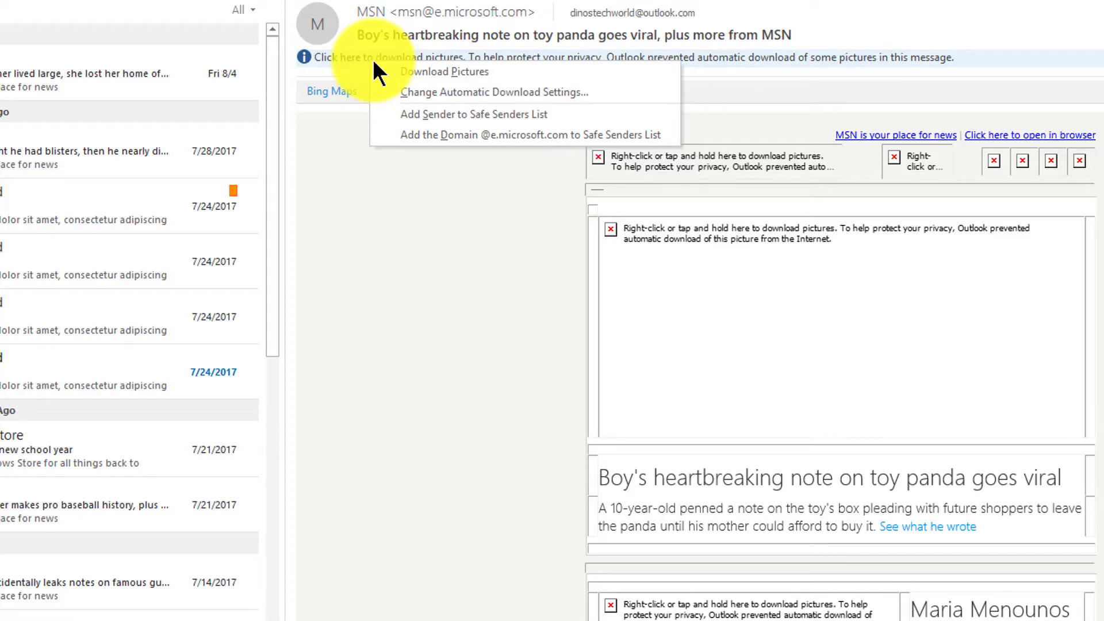
mouse_move(397, 132)
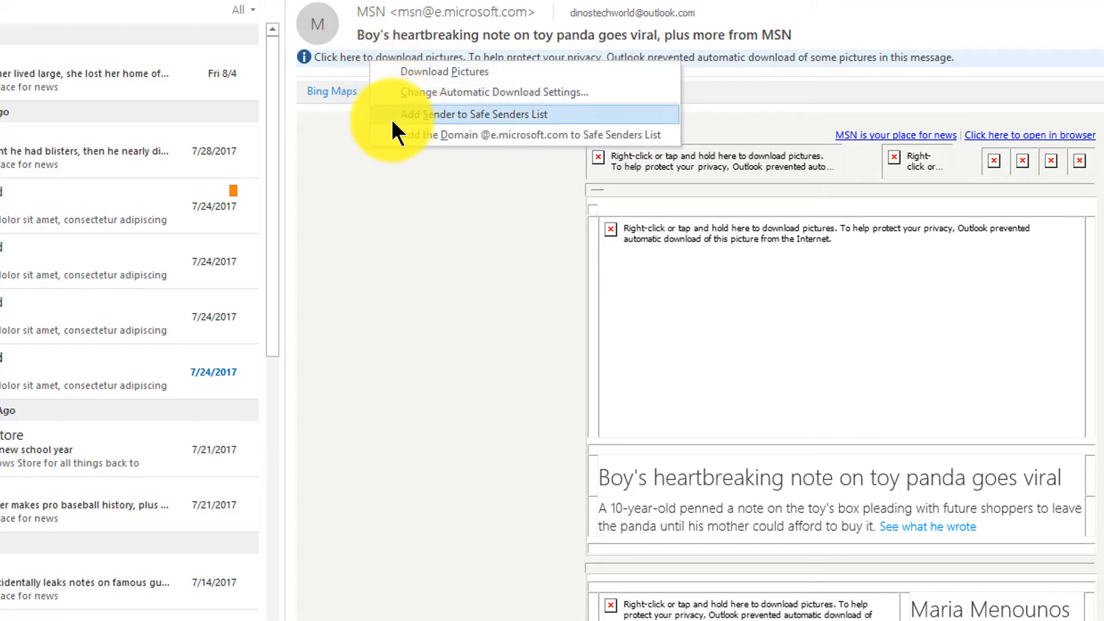
mouse_move(405, 128)
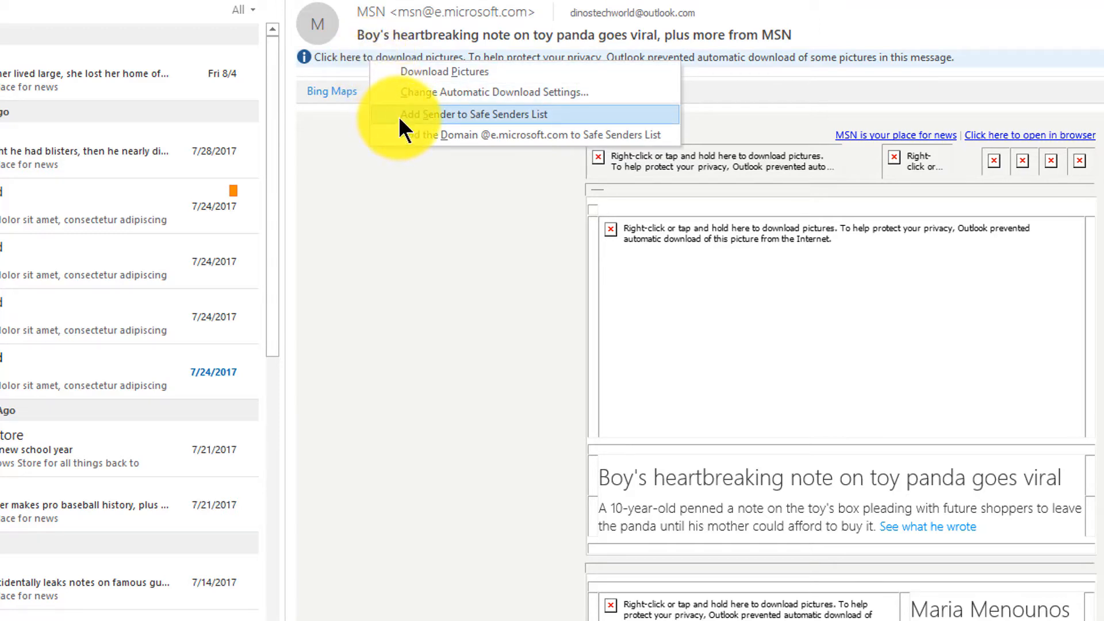
mouse_move(418, 118)
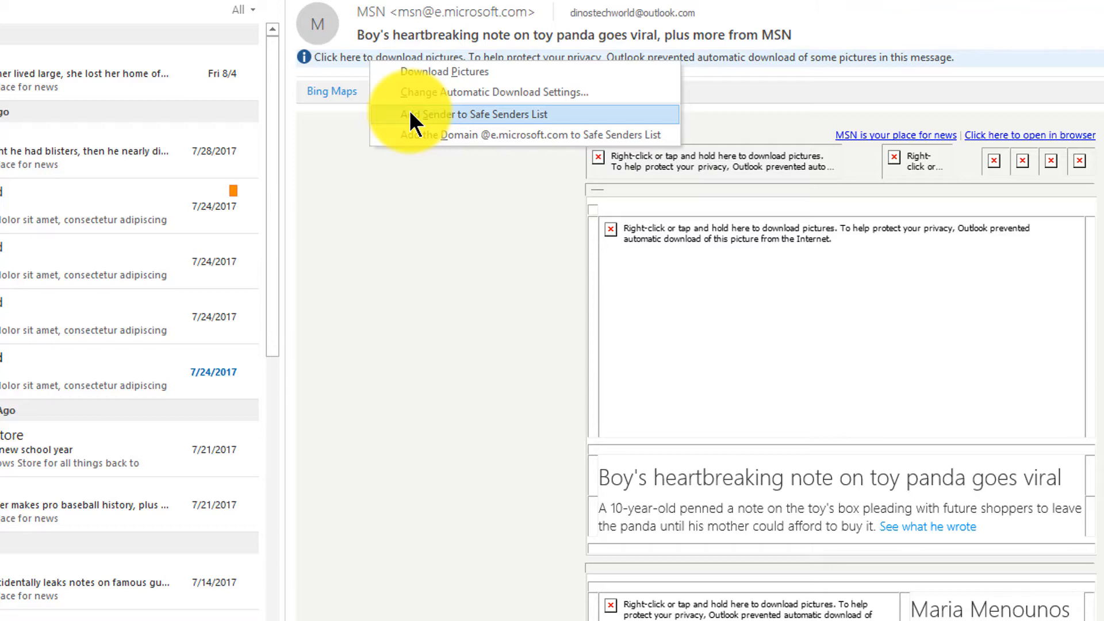
mouse_move(419, 118)
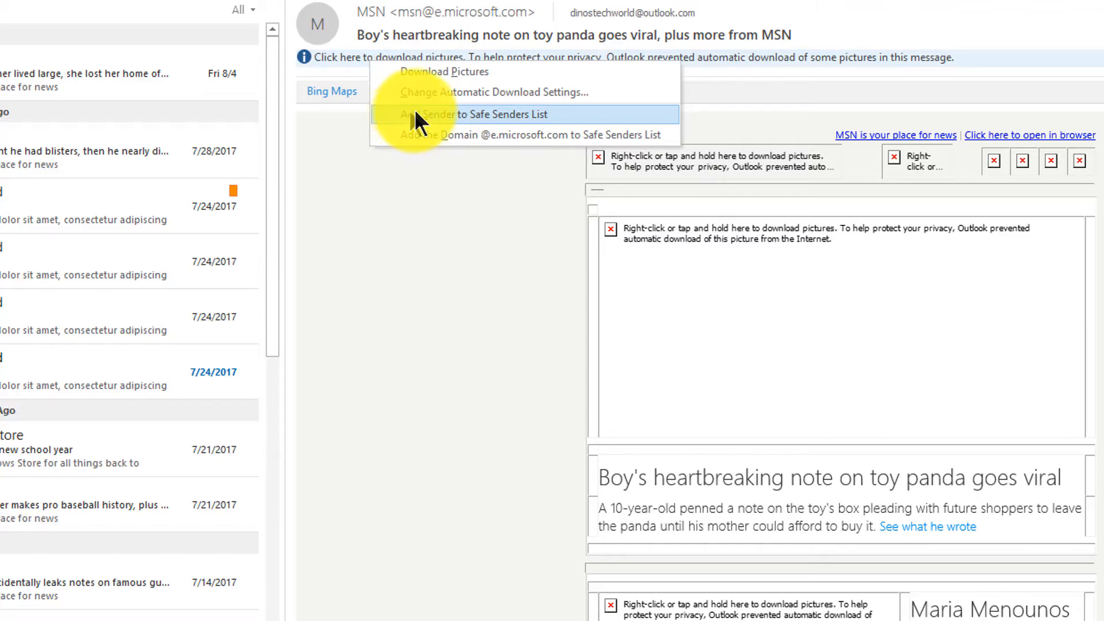
mouse_move(443, 141)
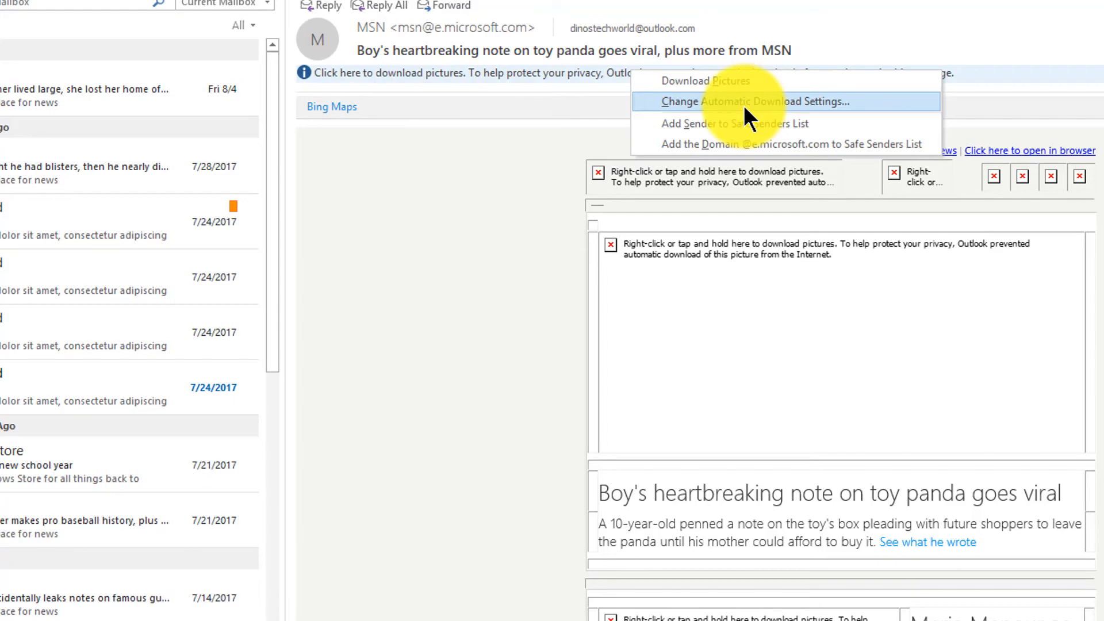
Step: Open Trust Center's Automatic Download settings via Change Automatic Download Settings…
left_click(761, 101)
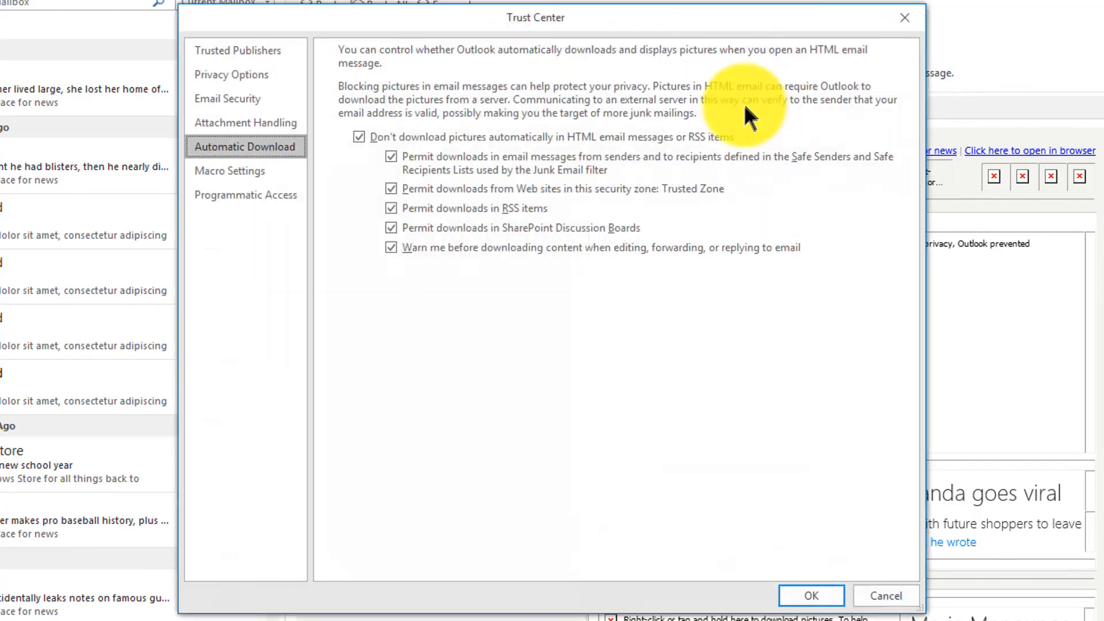
mouse_move(691, 298)
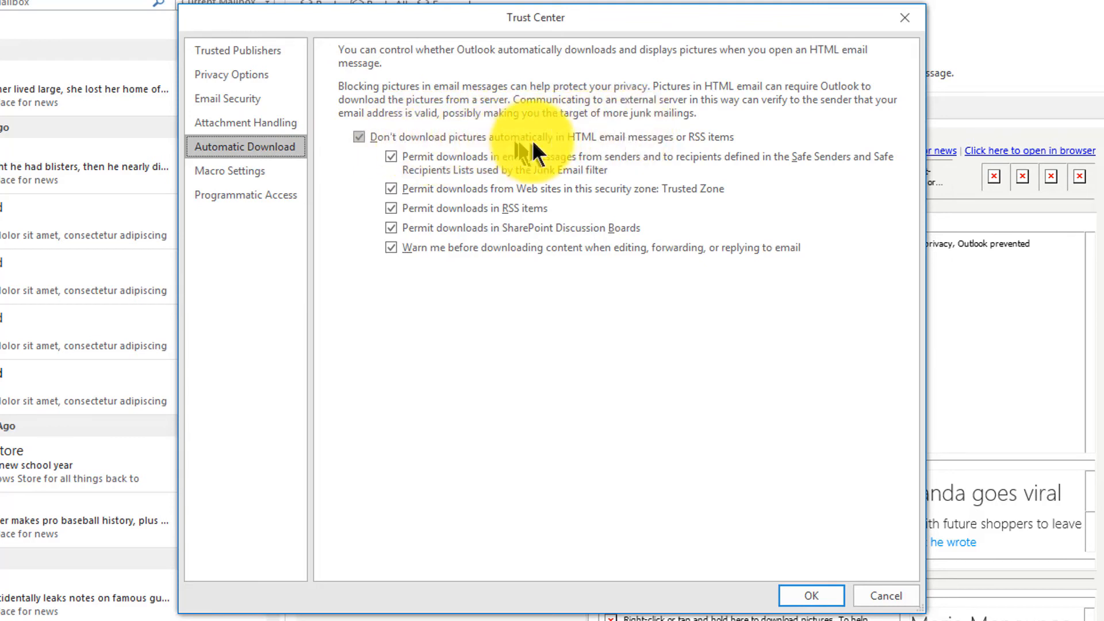
mouse_move(662, 158)
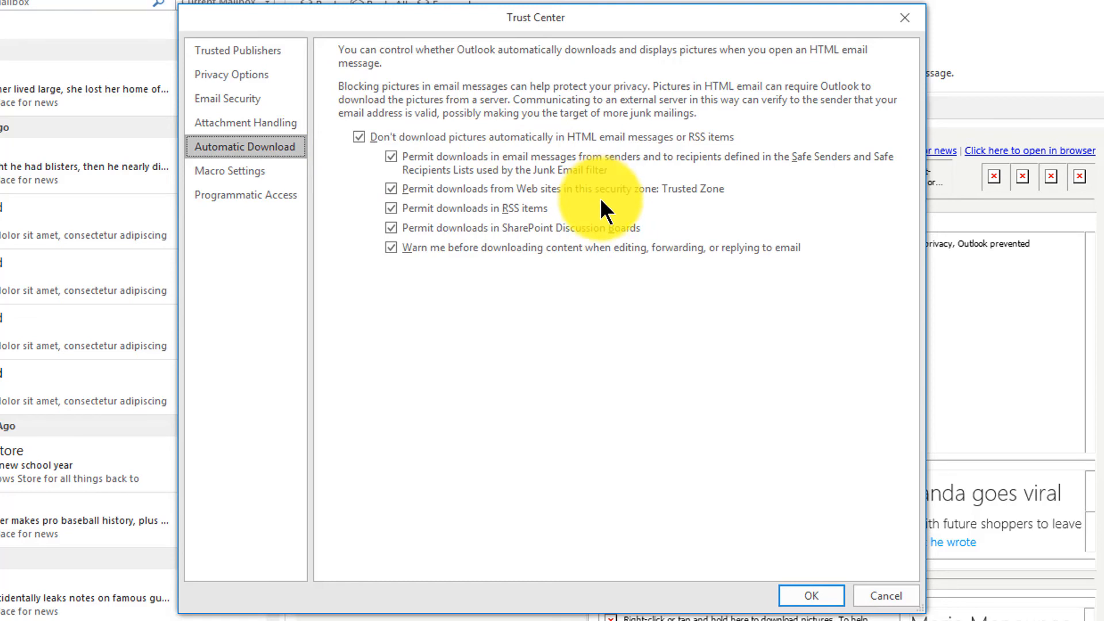
mouse_move(591, 201)
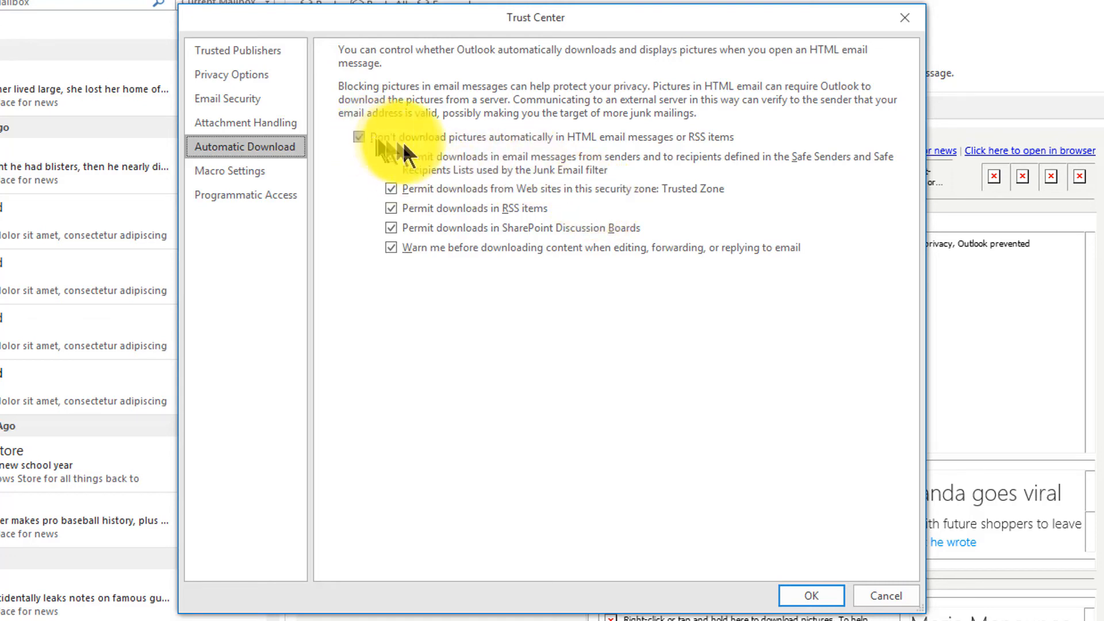
left_click(358, 137)
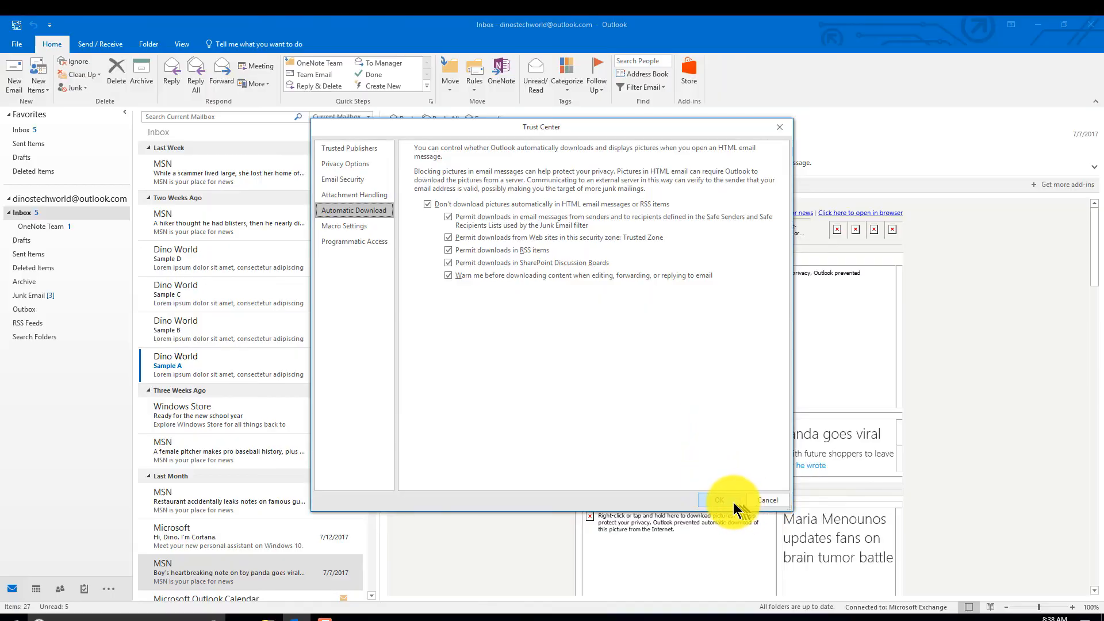
Step: Confirm the Trust Center Automatic Download settings with OK
left_click(720, 499)
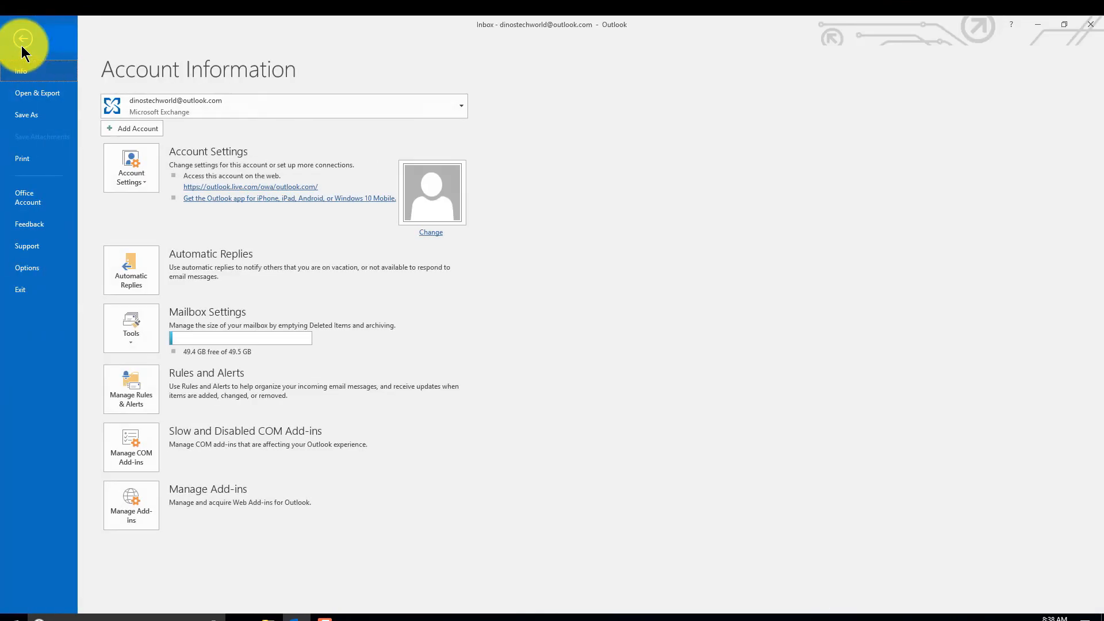
mouse_move(43, 264)
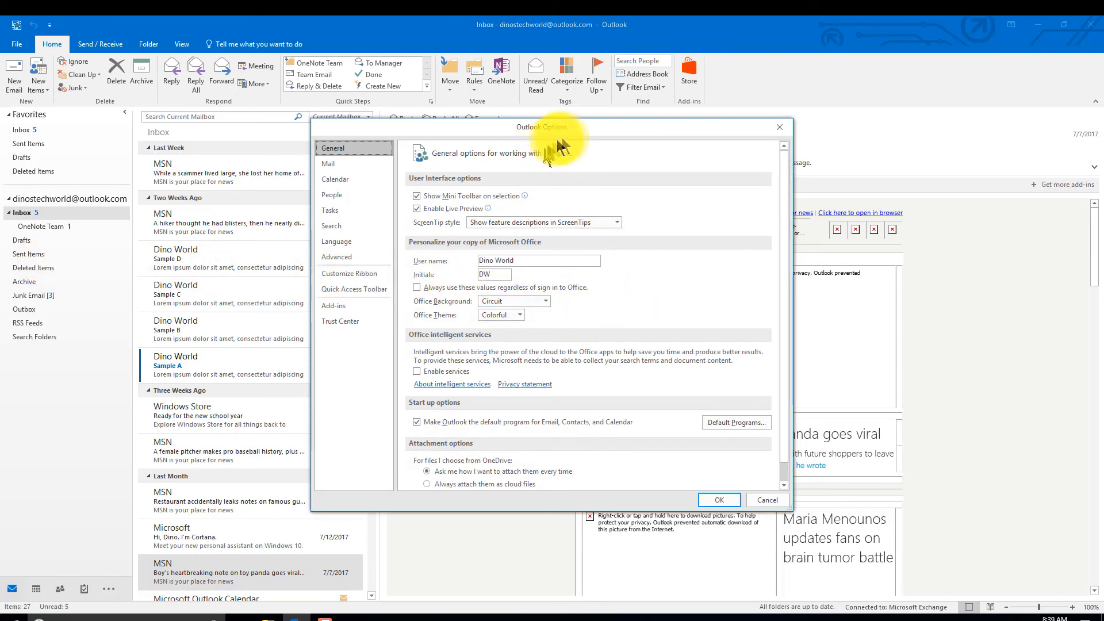
mouse_move(345, 331)
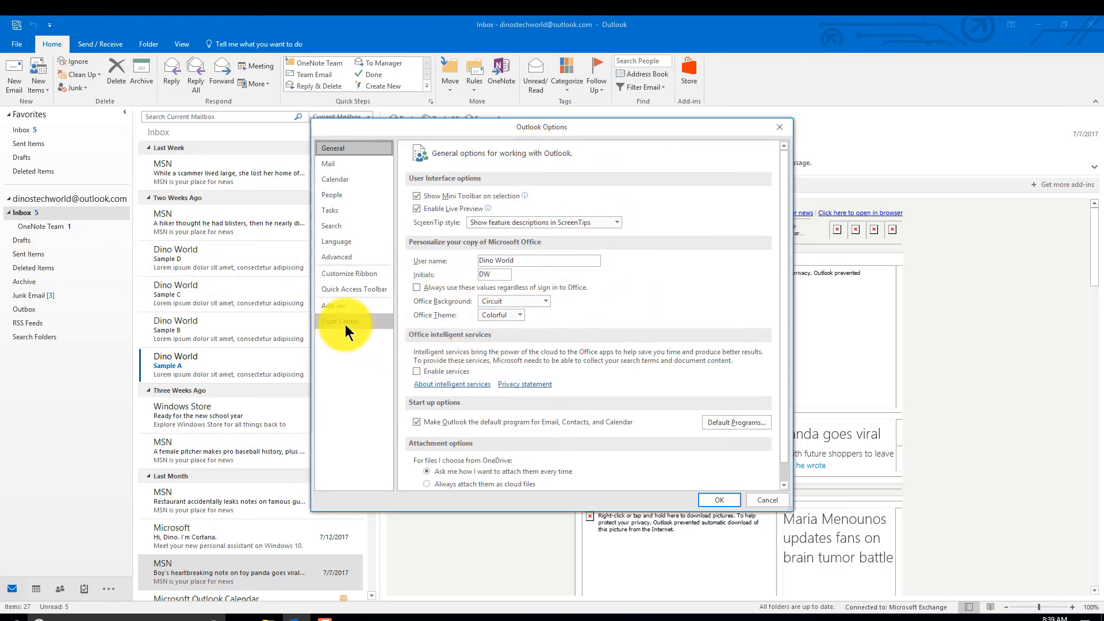
Step: Revisit Trust Center Settings' Automatic Download page, then close both windows with OK
left_click(340, 322)
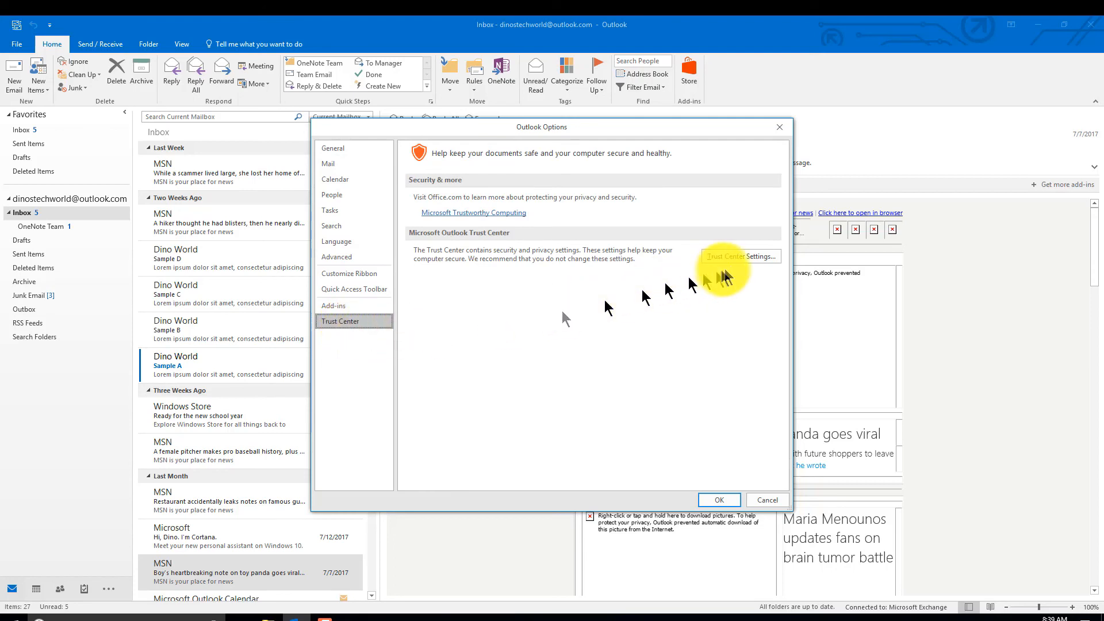
left_click(741, 257)
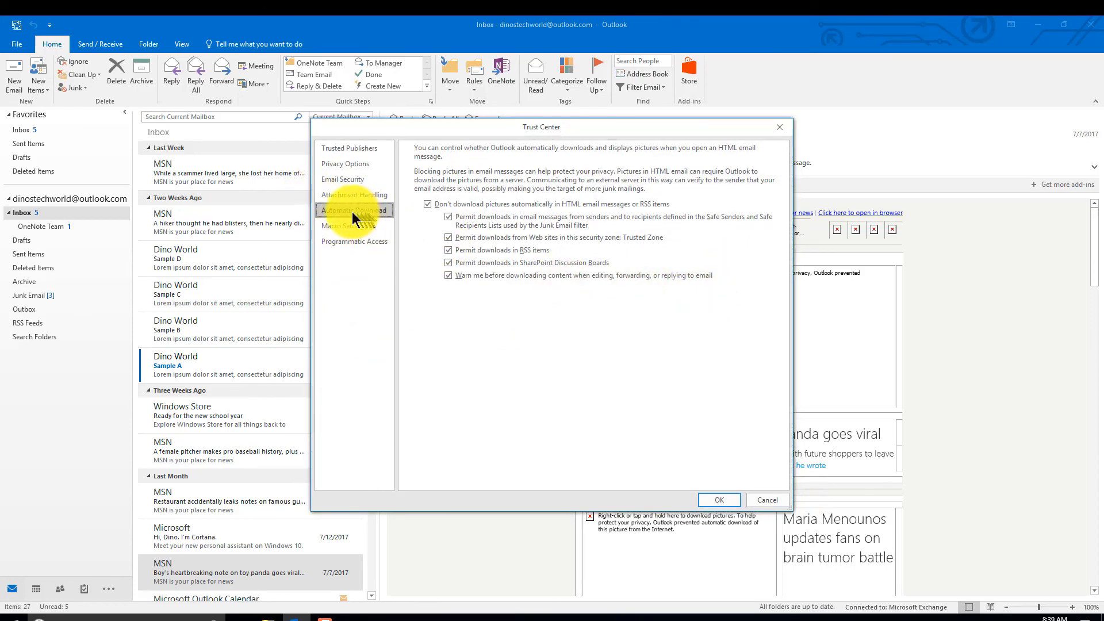
mouse_move(454, 232)
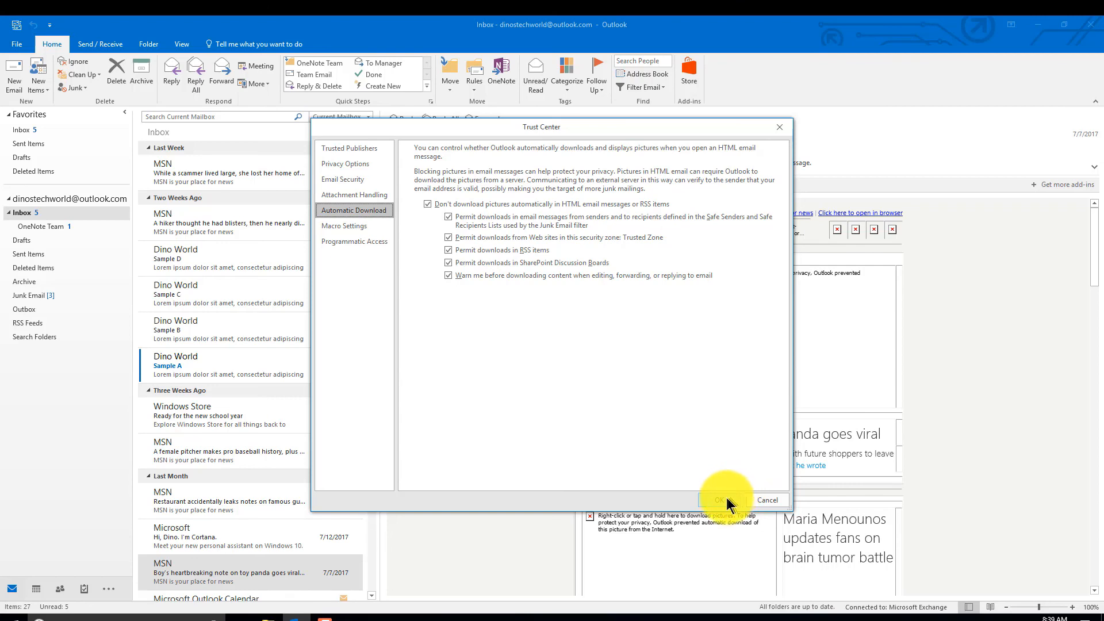
left_click(719, 499)
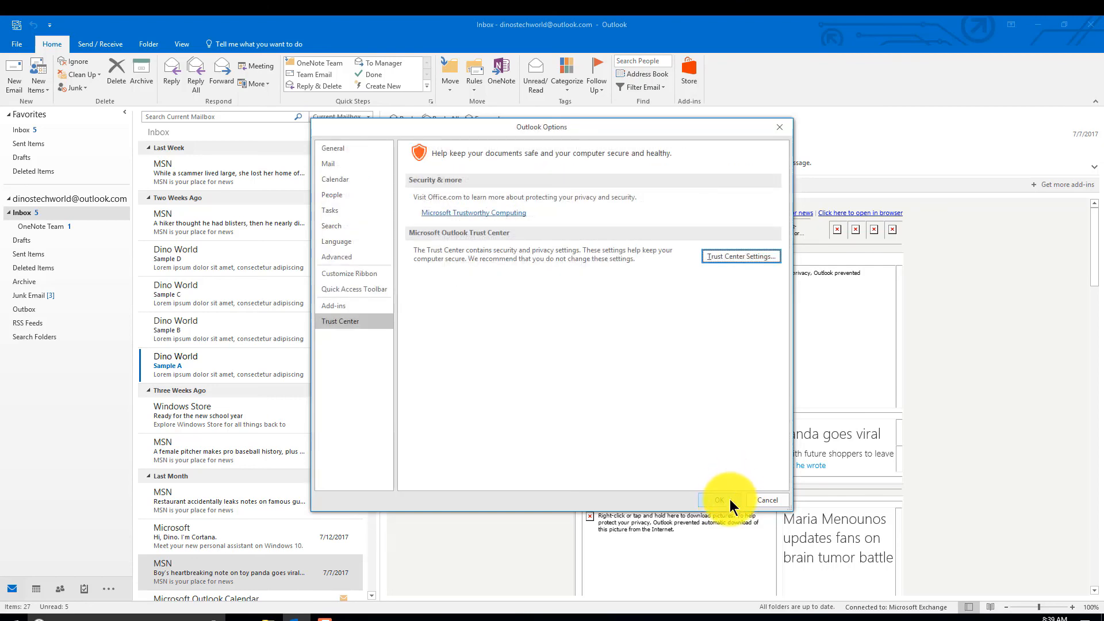
left_click(719, 499)
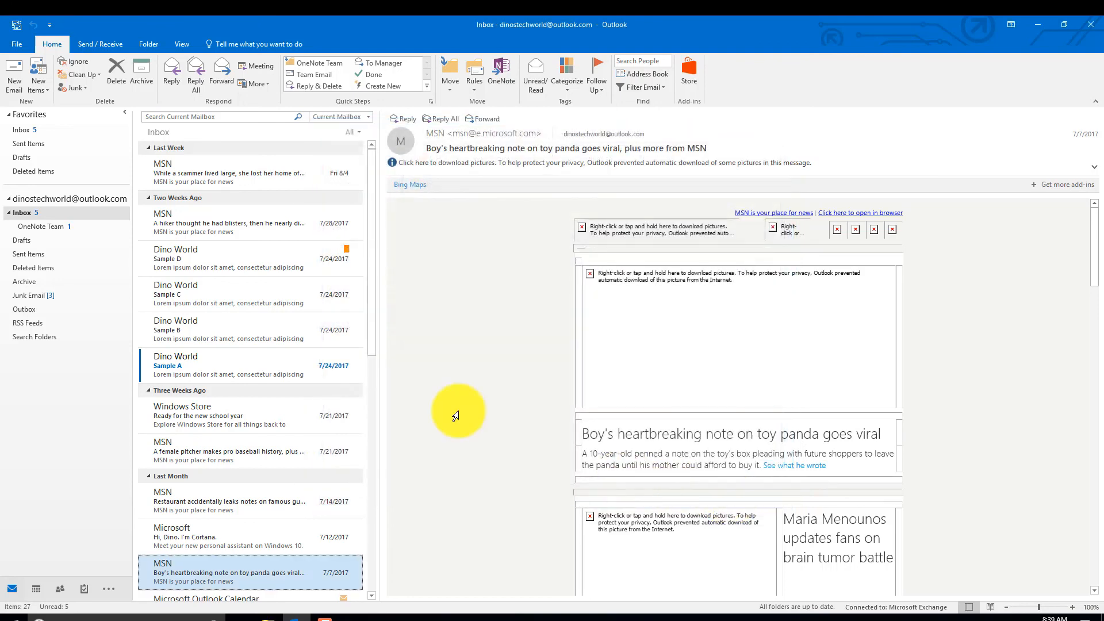